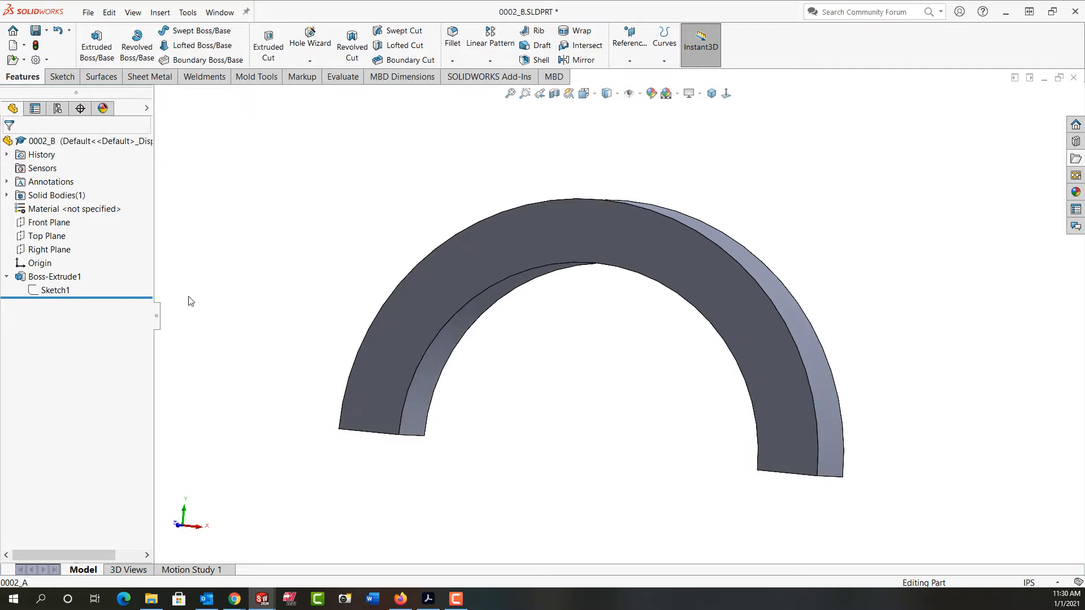
{"action": "mouse_move", "coordinate": [211, 306]}
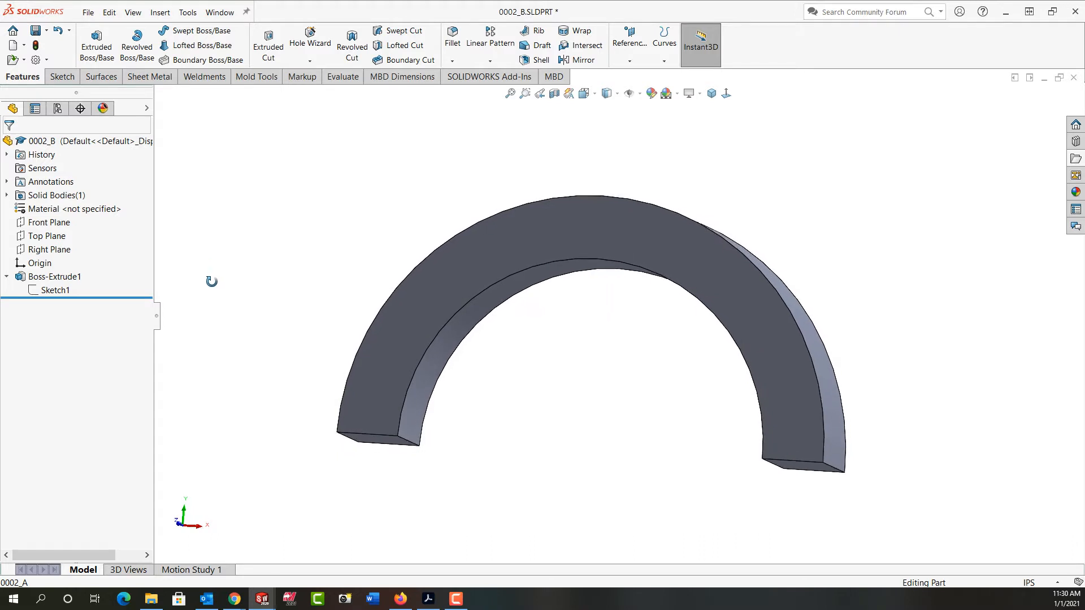
{"action": "mouse_move", "coordinate": [248, 261]}
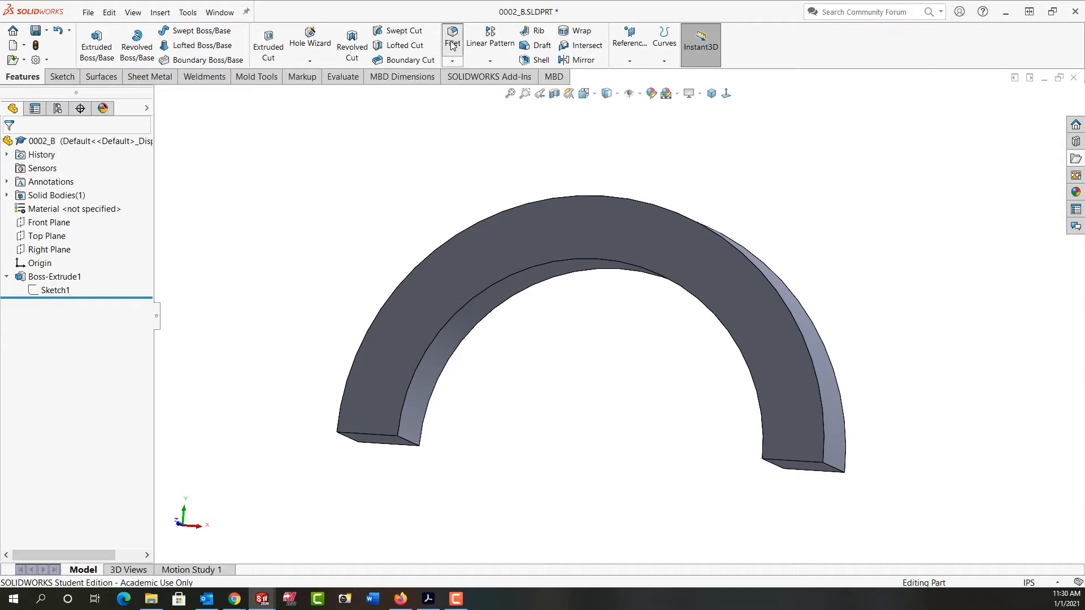
- Start a Full Round Fillet with the arch's front face as Side Face Set 1
{"action": "left_click", "coordinate": [451, 36]}
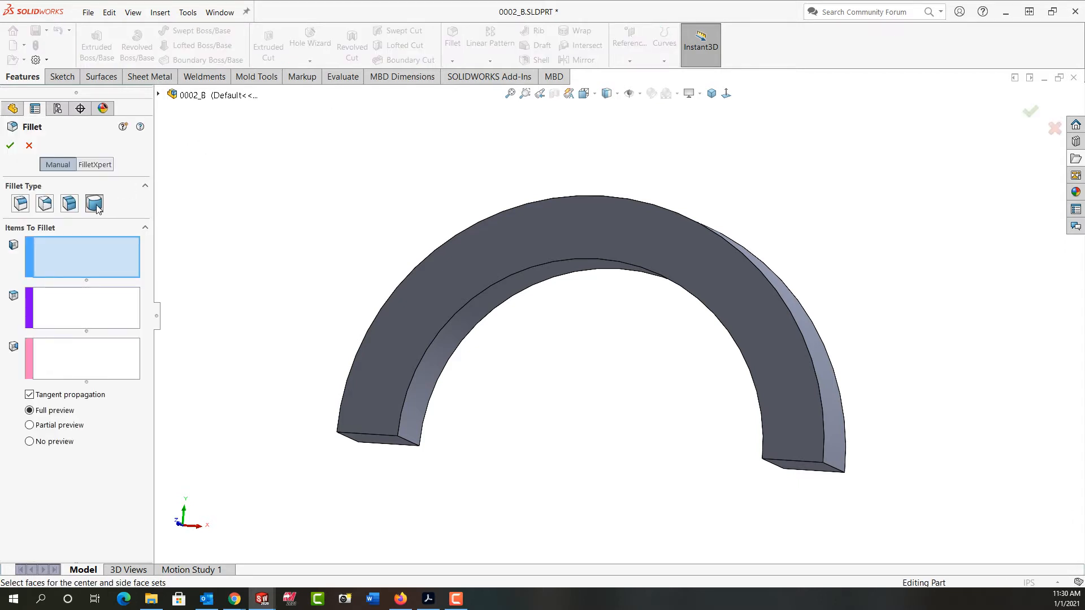
{"action": "left_click", "coordinate": [94, 202]}
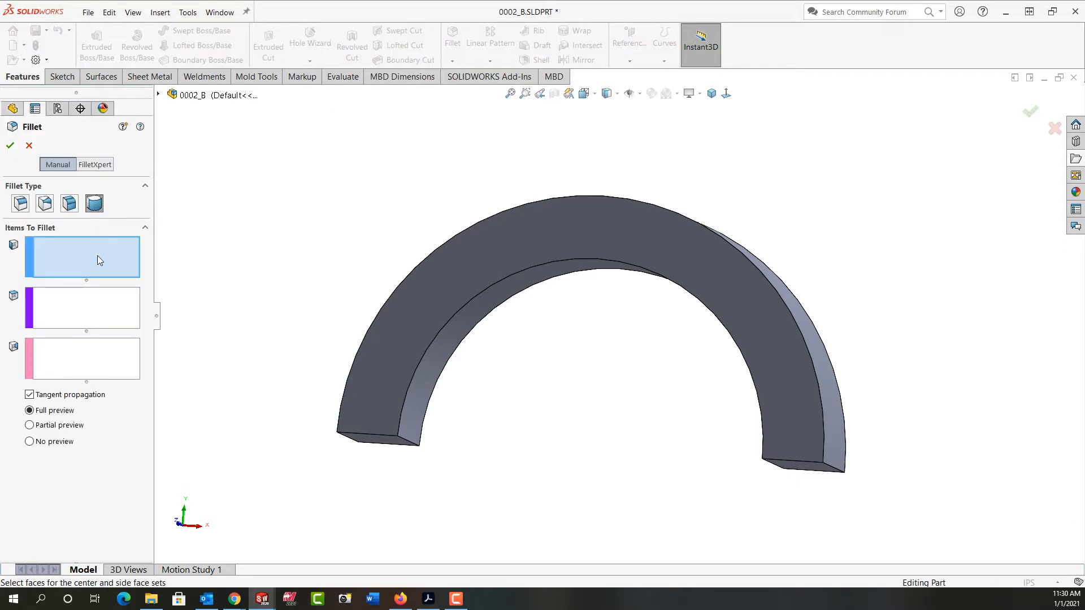
{"action": "mouse_move", "coordinate": [94, 258]}
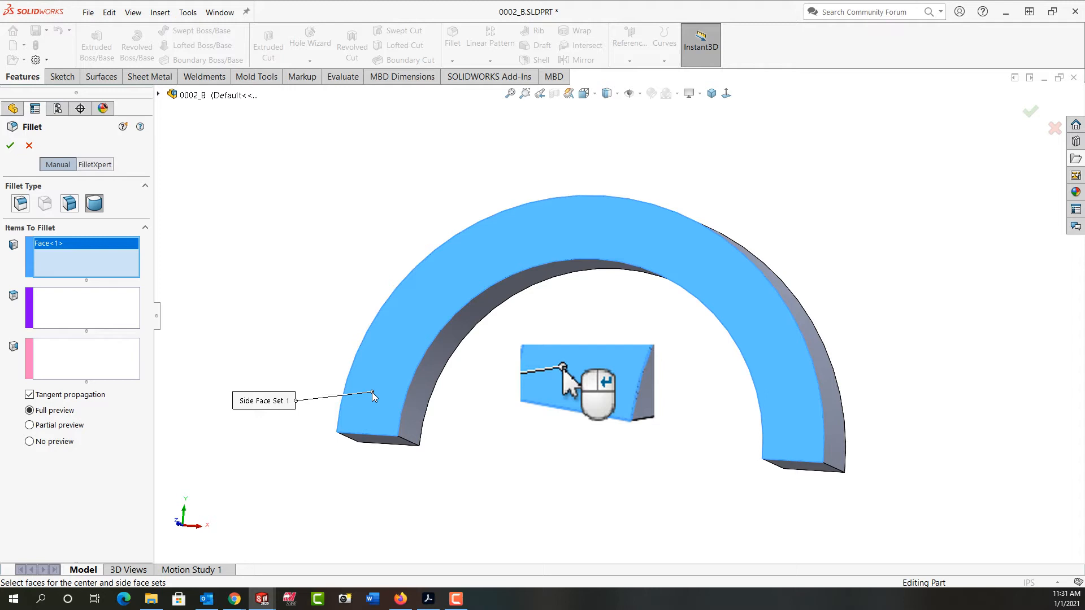
{"action": "left_click", "coordinate": [82, 308]}
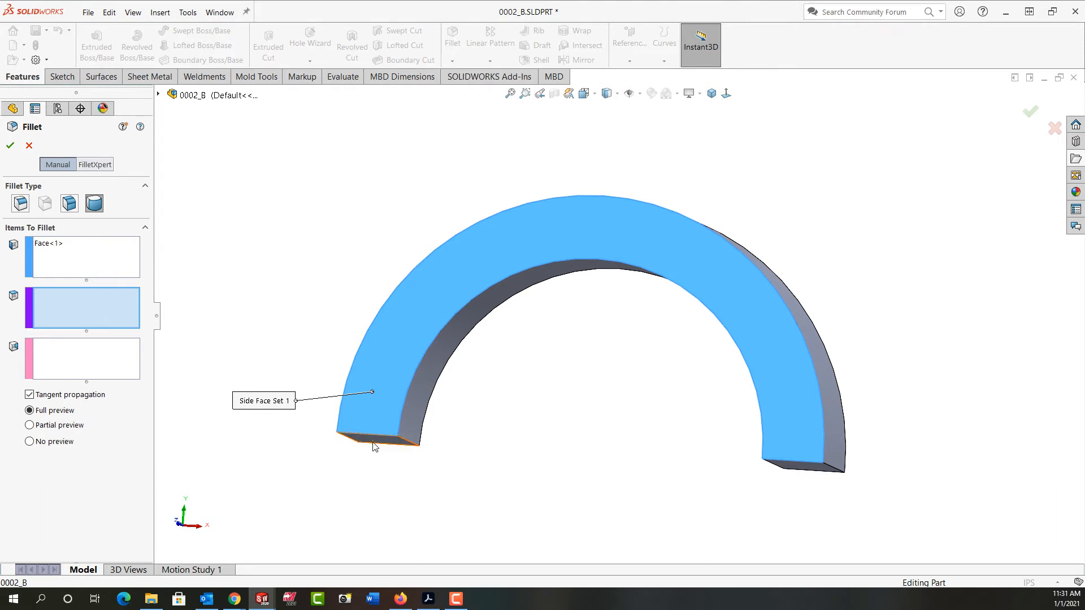
- Round one flat bottom end using it as center face and the back face as Side Face Set 2, creating Fillet1
{"action": "left_click", "coordinate": [374, 442]}
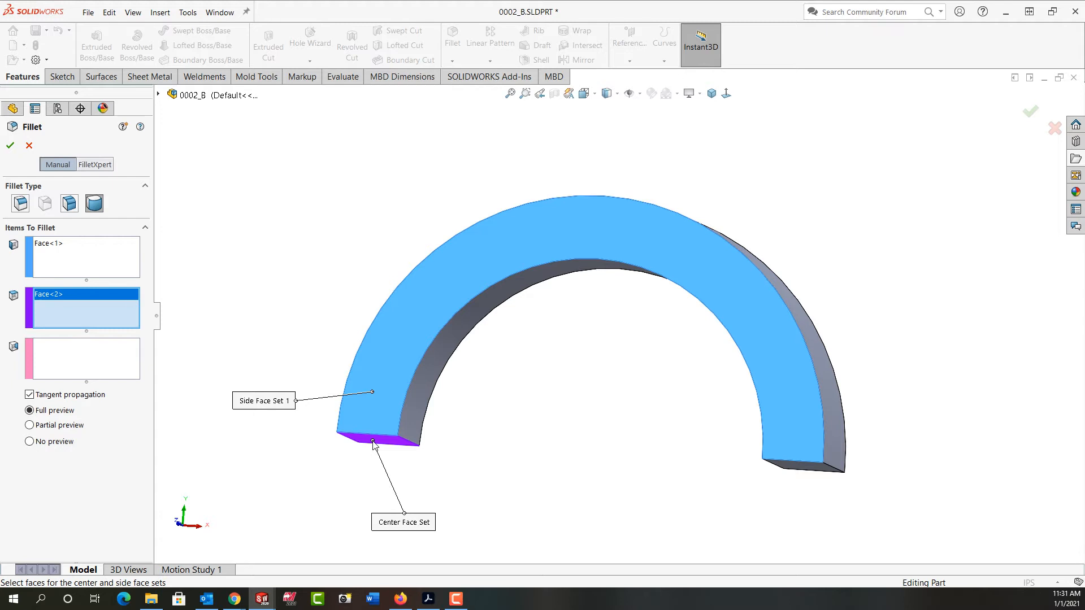
{"action": "left_click", "coordinate": [81, 359]}
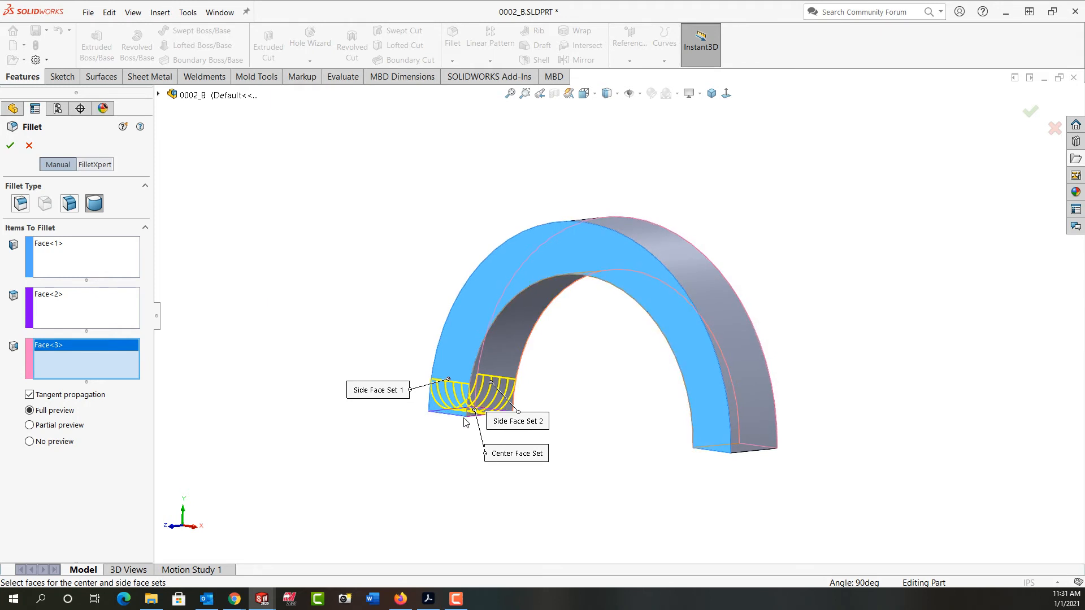
{"action": "left_click", "coordinate": [10, 145]}
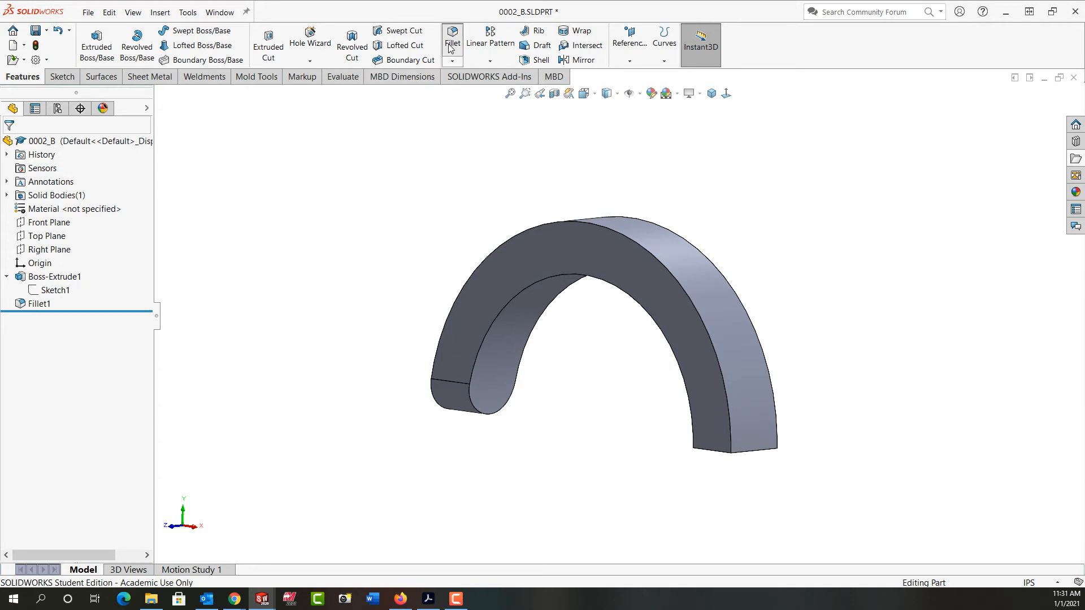
- Round the other leg's bottom end with a Full Round Fillet between front and back faces, creating Fillet2
{"action": "left_click", "coordinate": [450, 36]}
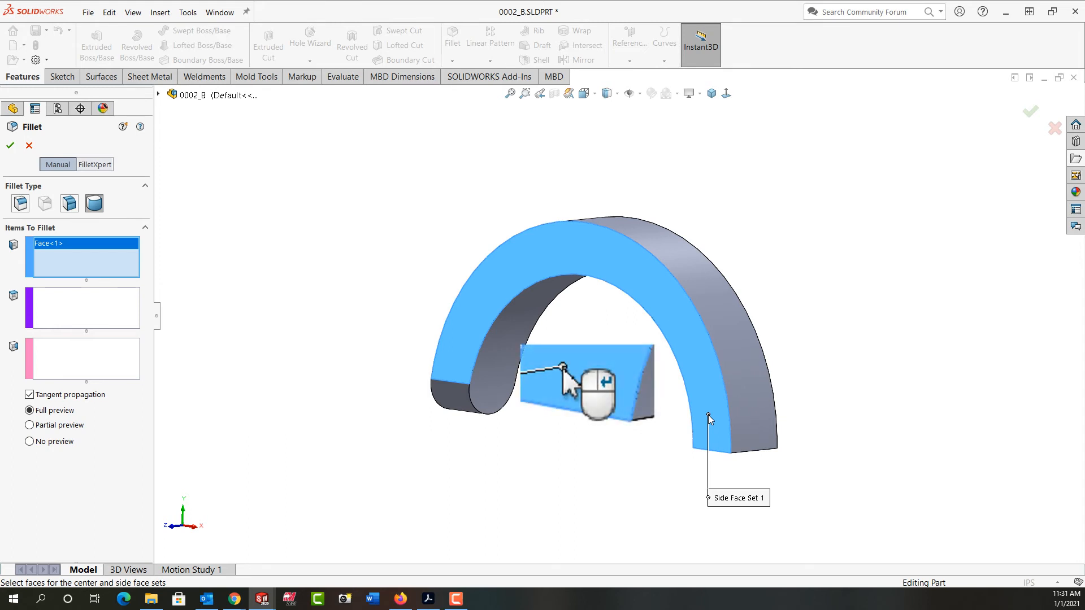
{"action": "mouse_move", "coordinate": [663, 431]}
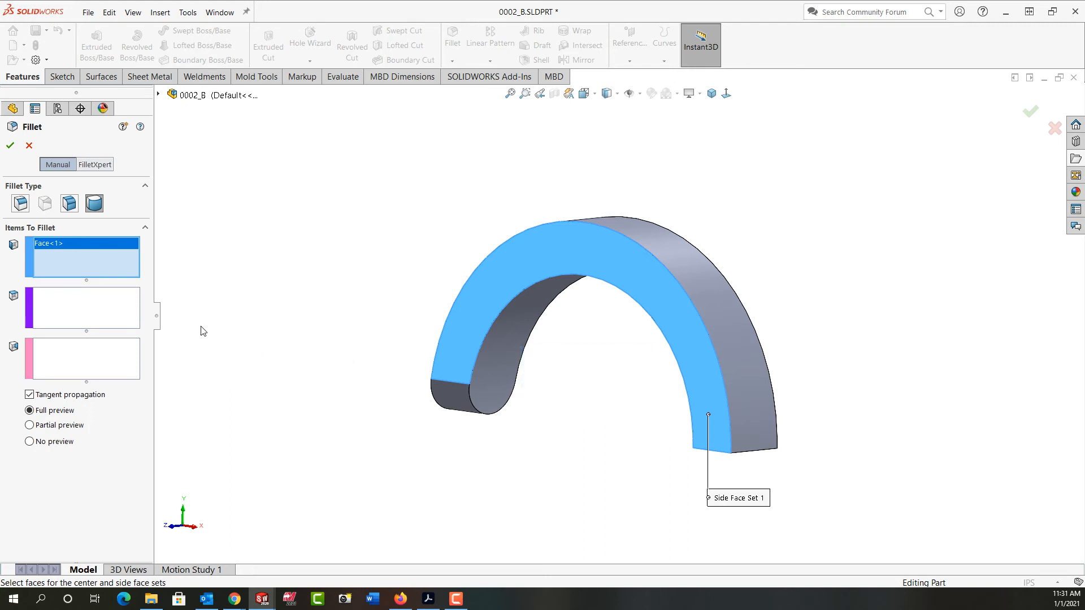
{"action": "left_click", "coordinate": [81, 307]}
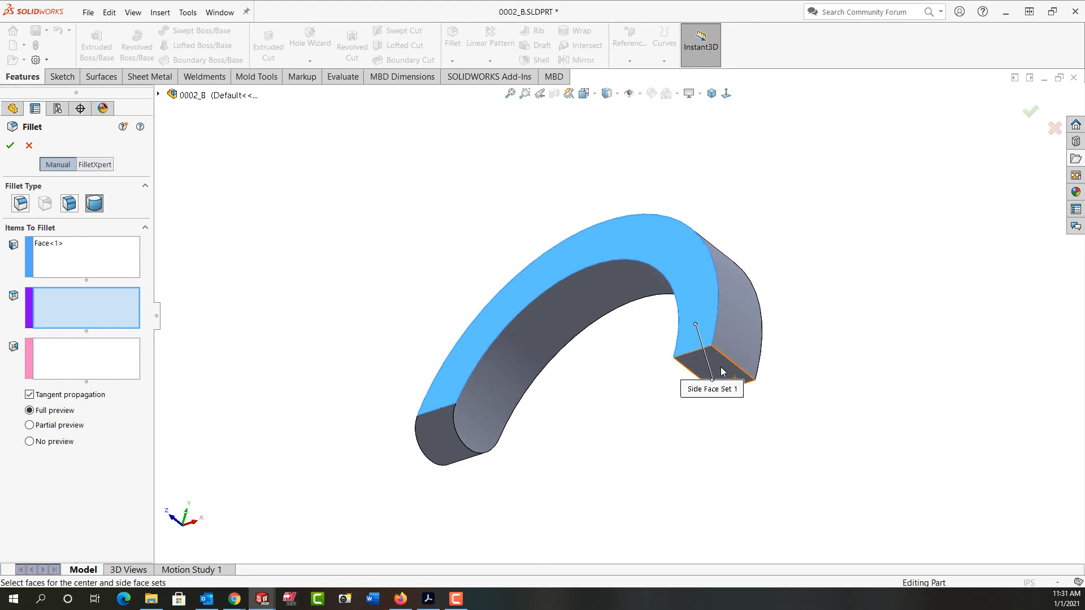
{"action": "left_click", "coordinate": [705, 371]}
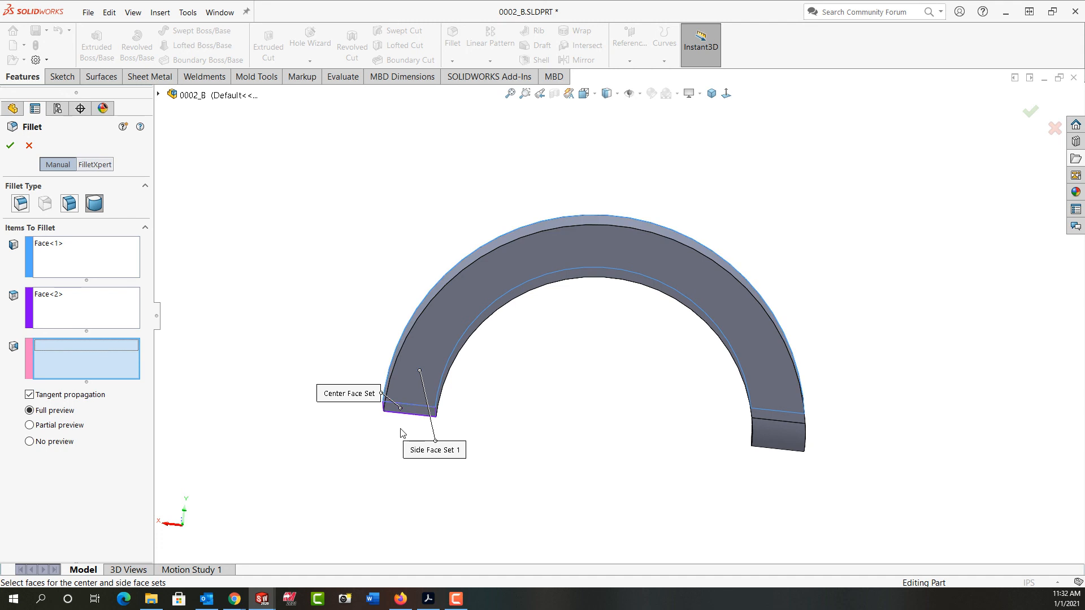
{"action": "left_click", "coordinate": [415, 398]}
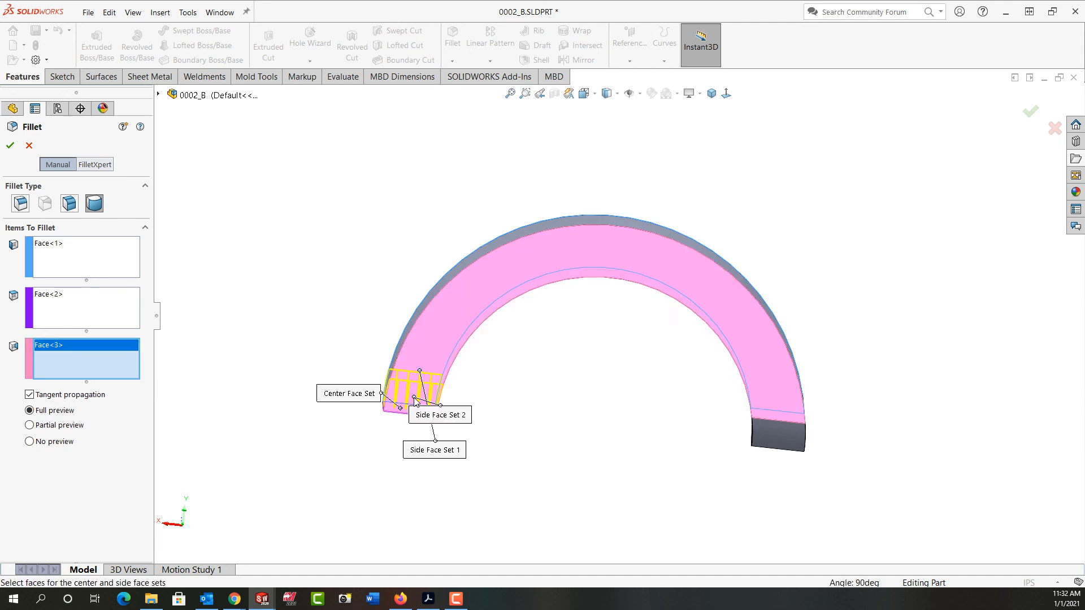
{"action": "left_click", "coordinate": [10, 145]}
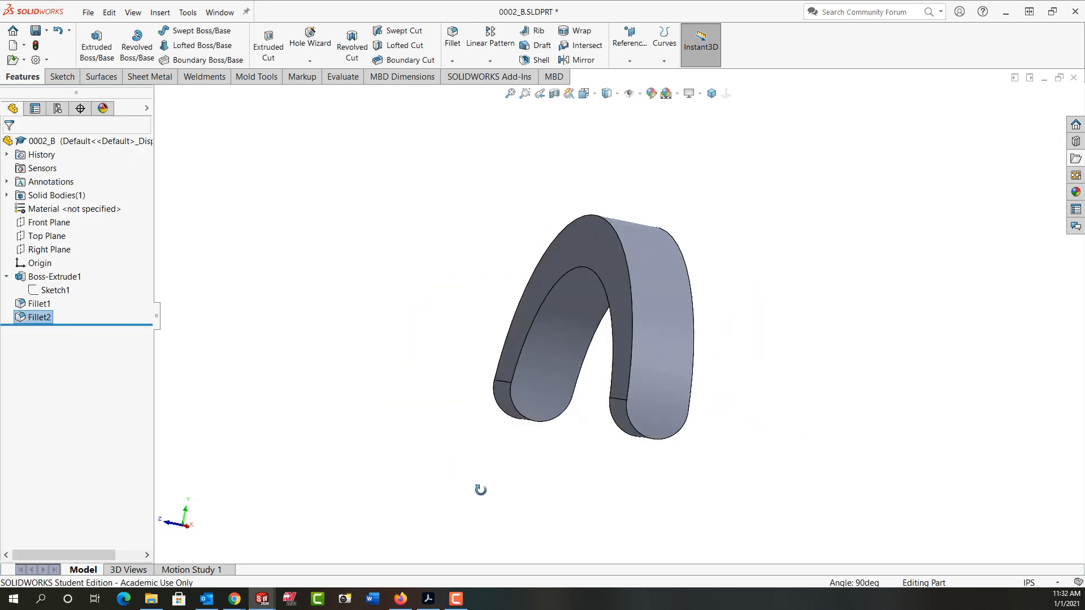